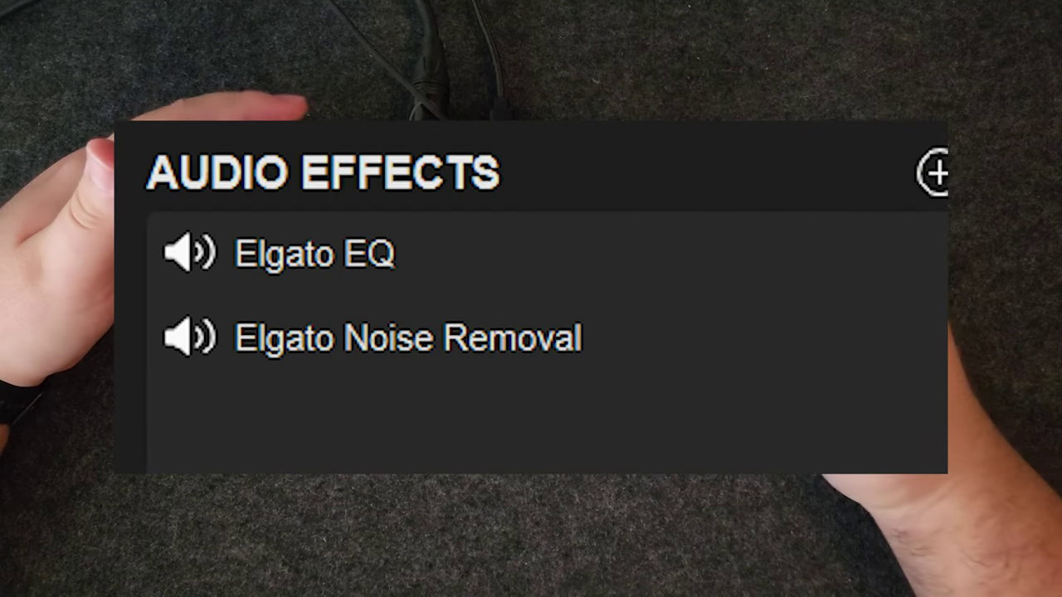
Step: Show the Elgato Equalizer curve from the Audio Effects list containing Elgato EQ and Noise Removal
{"action": "left_click", "coordinate": [312, 253]}
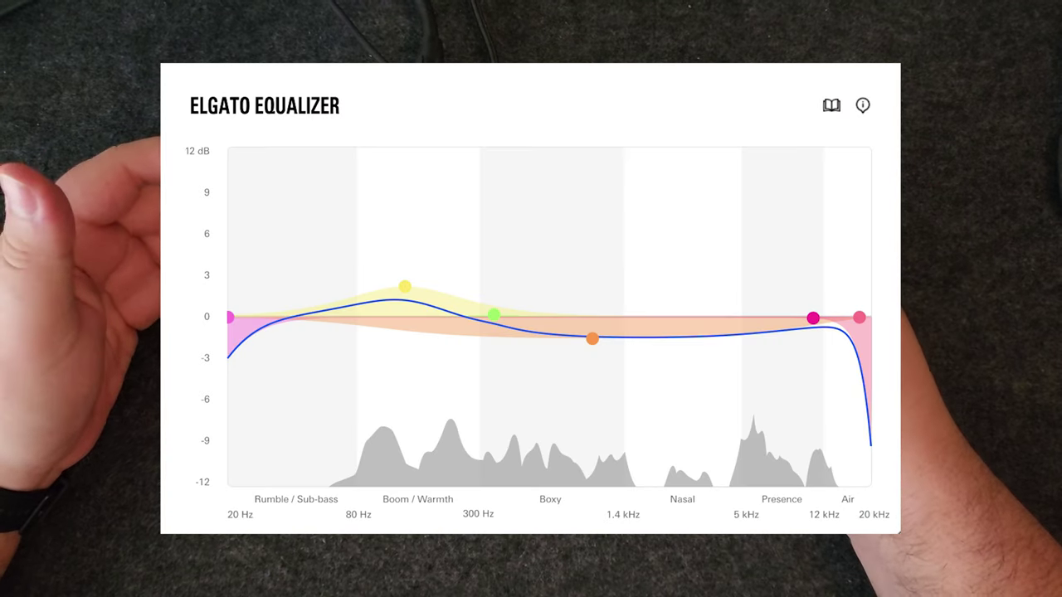